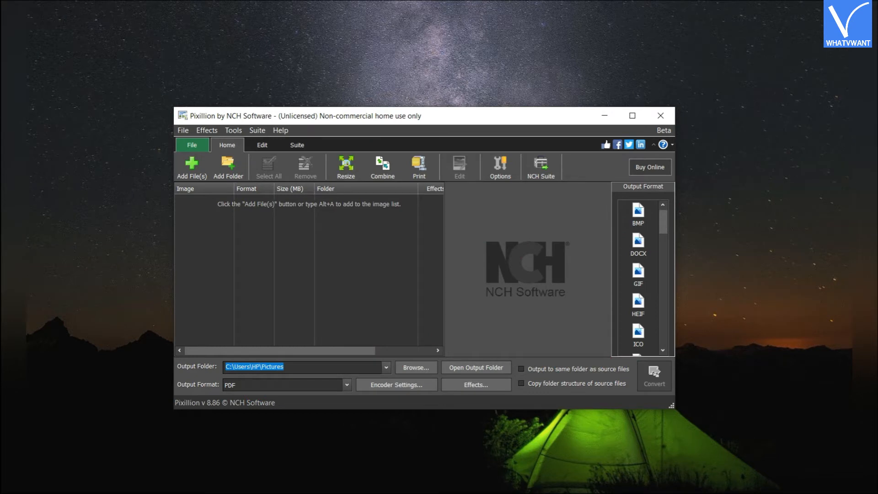
{"action": "mouse_move", "coordinate": [201, 233]}
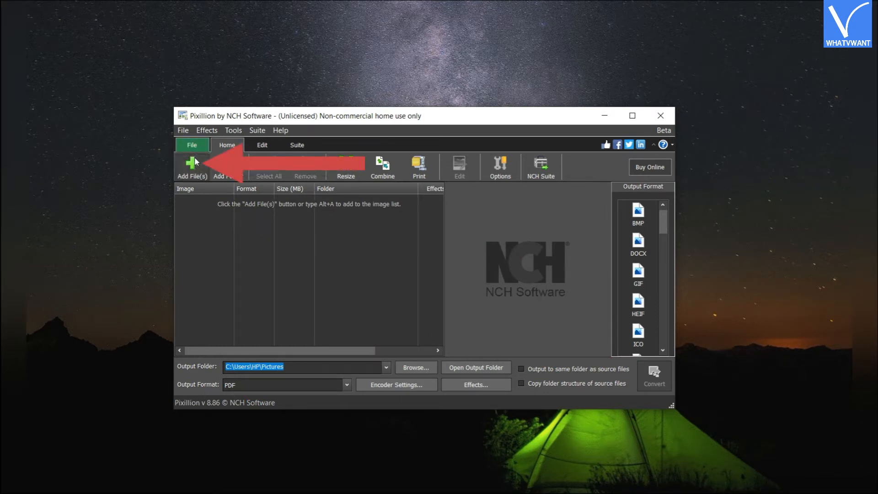
Add image-2 through image-5 HEIC files from the heic folder to the conversion list
{"action": "left_click", "coordinate": [192, 166]}
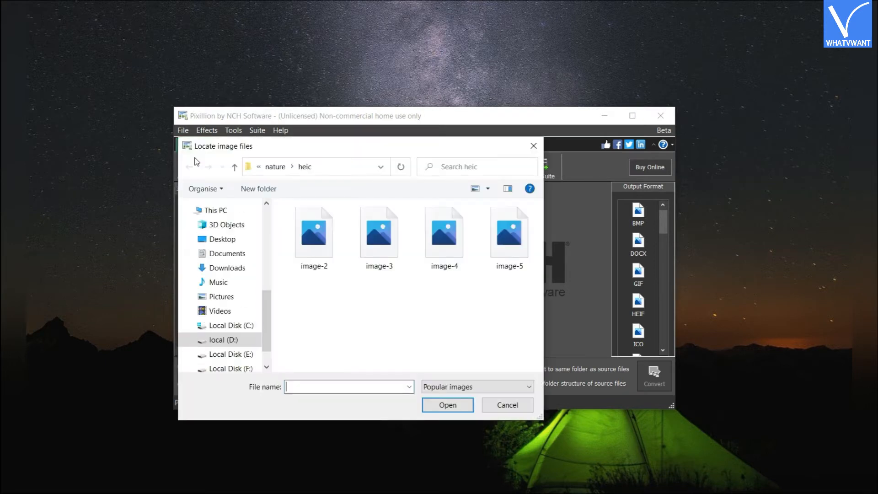
{"action": "left_click", "coordinate": [313, 232]}
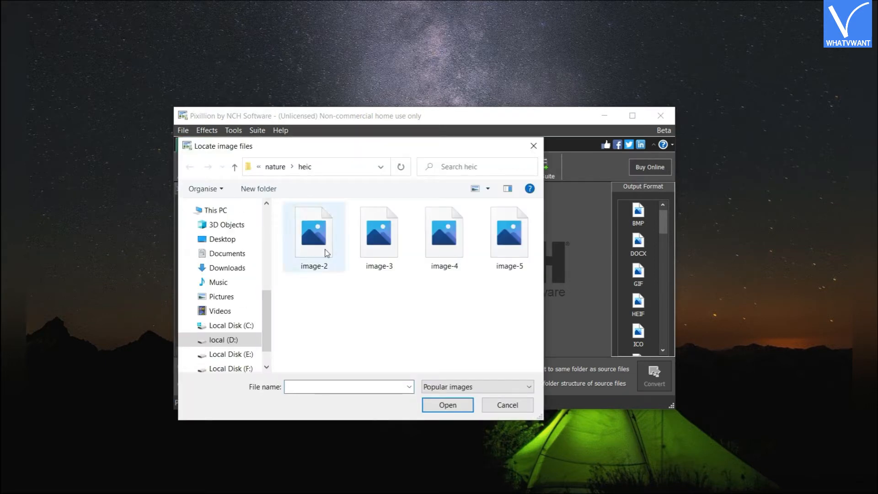
{"action": "left_click", "coordinate": [443, 232]}
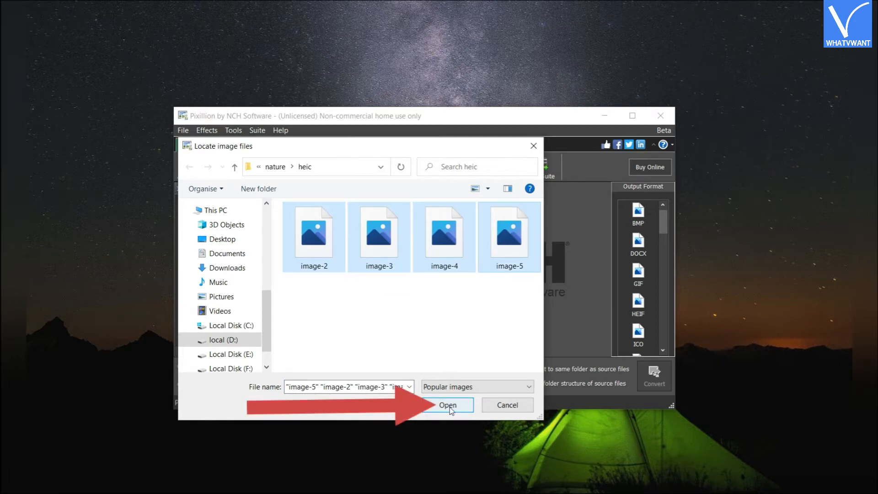
{"action": "left_click", "coordinate": [447, 405]}
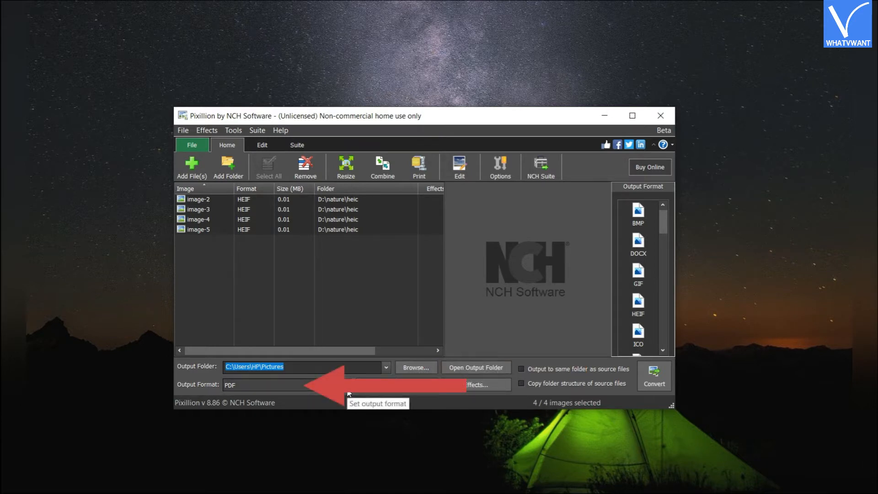
Select all four HEIC images and bring up the Combine window listing them
{"action": "left_click", "coordinate": [224, 209]}
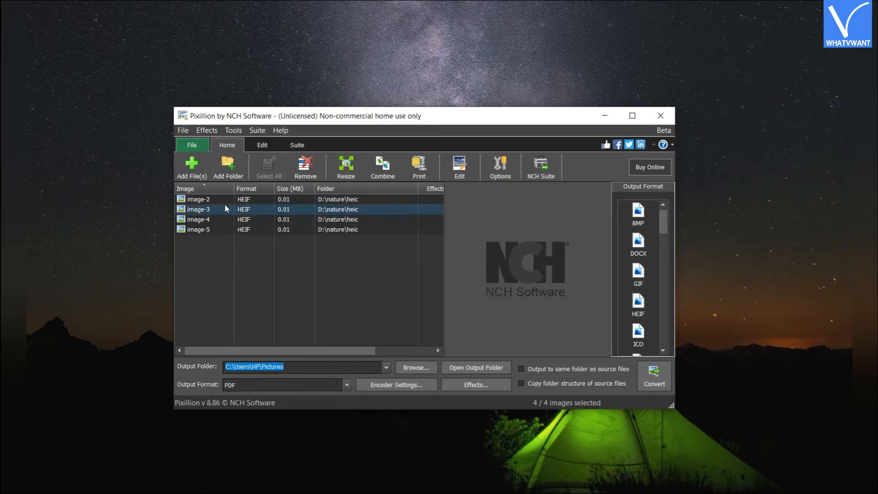
{"action": "left_click", "coordinate": [199, 198]}
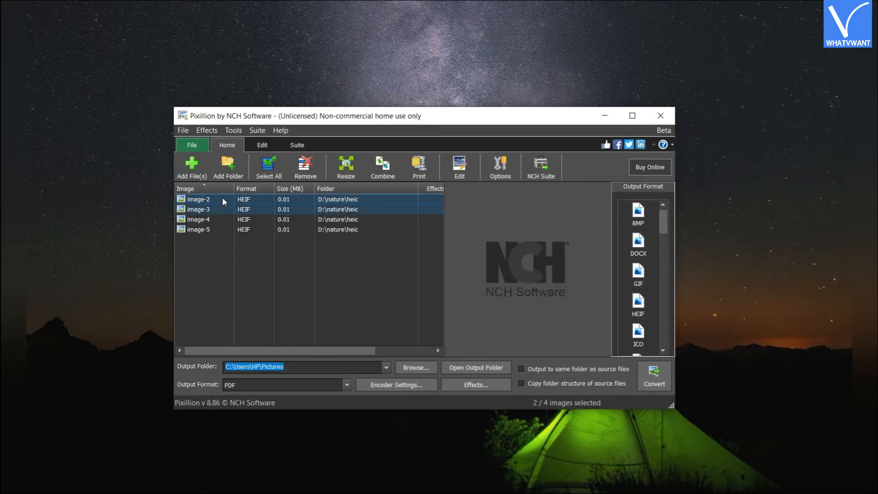
{"action": "left_click", "coordinate": [268, 167]}
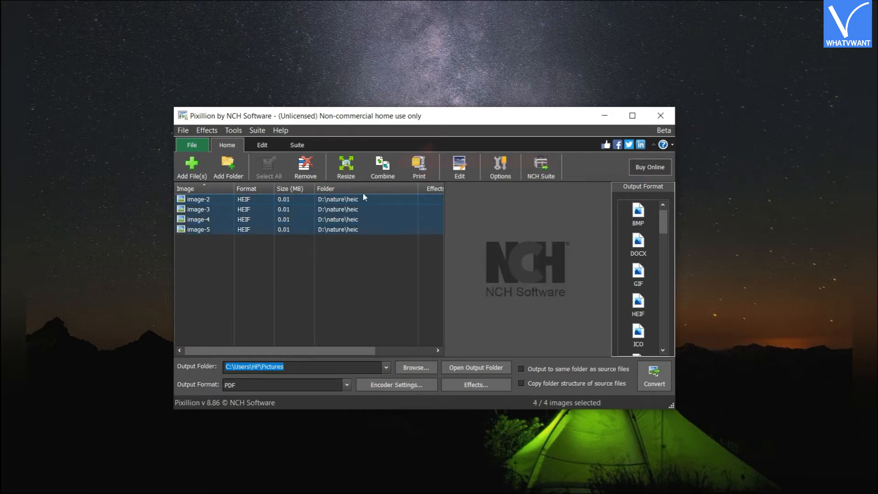
{"action": "left_click", "coordinate": [382, 167]}
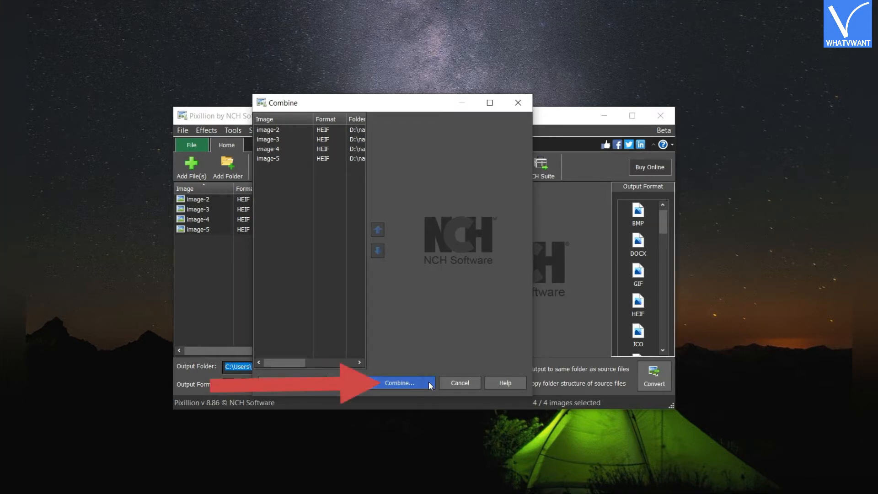
Save the combined images as a PDF named 'combine' in the heic folder
{"action": "left_click", "coordinate": [398, 382]}
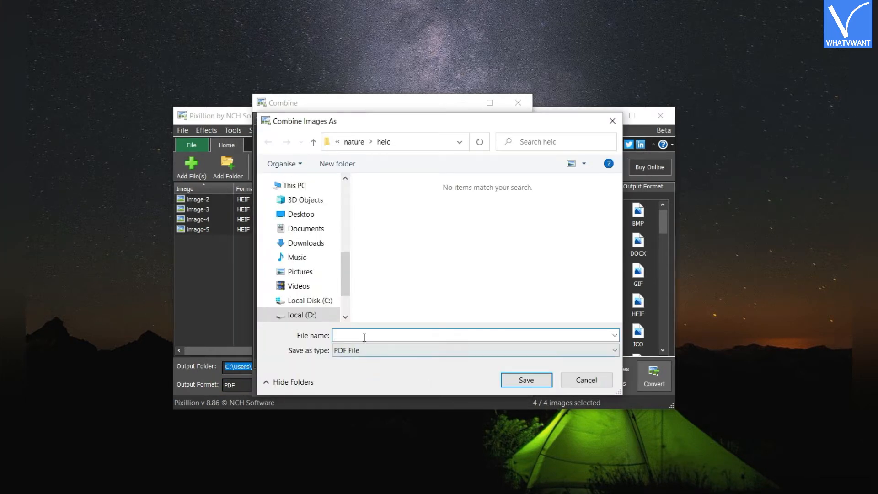
{"action": "type", "text": "combine"}
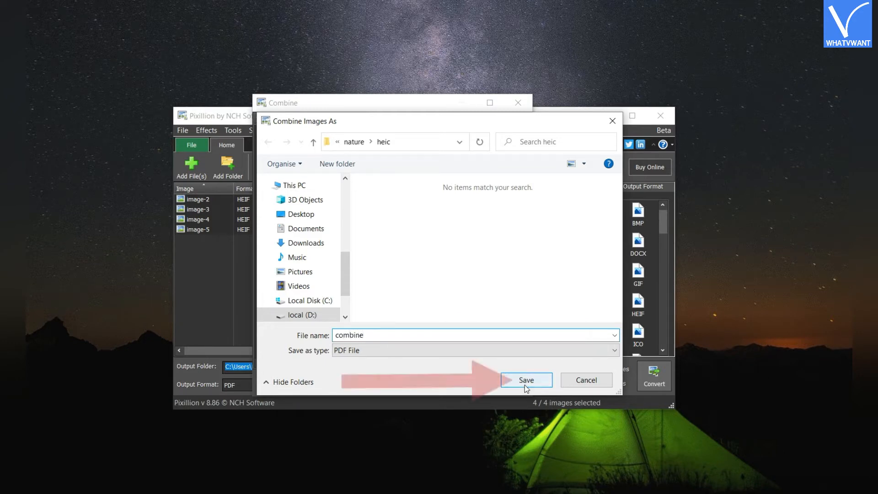
{"action": "left_click", "coordinate": [525, 379]}
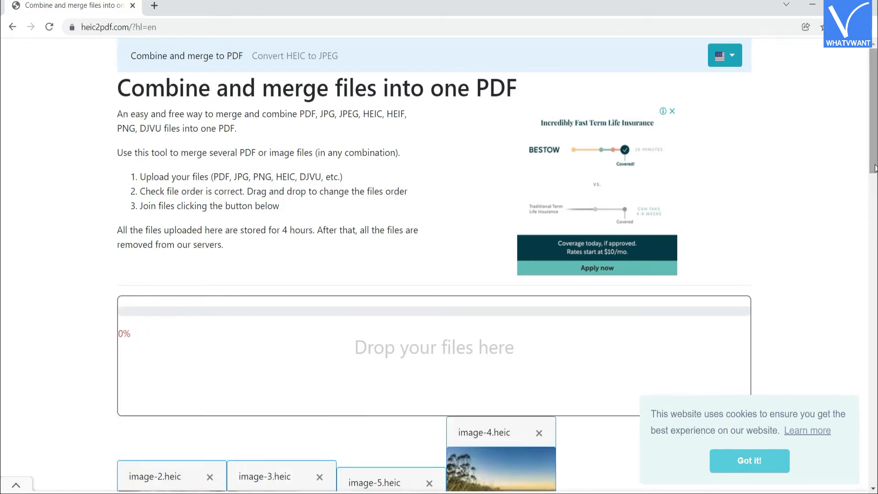
Join the four uploaded HEIC files into one four-page PDF on HEIC2PDF
{"action": "scroll", "scroll_direction": "down", "scroll_amount": 3}
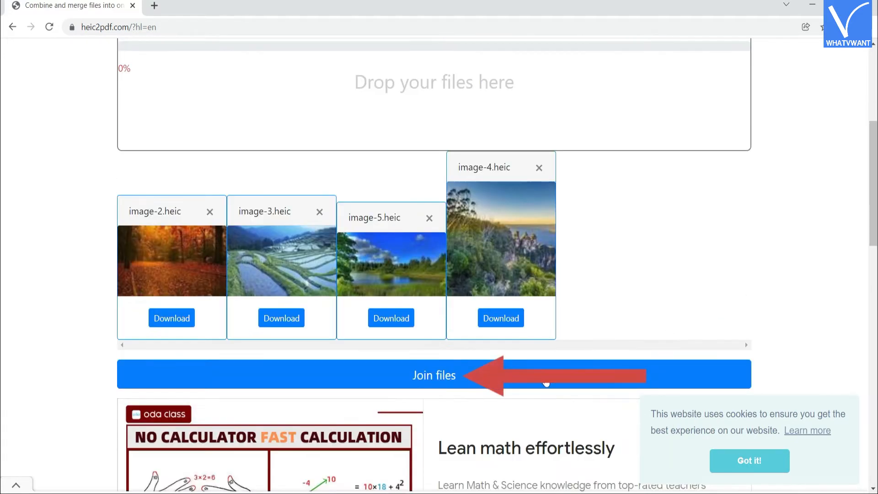
{"action": "left_click", "coordinate": [433, 374]}
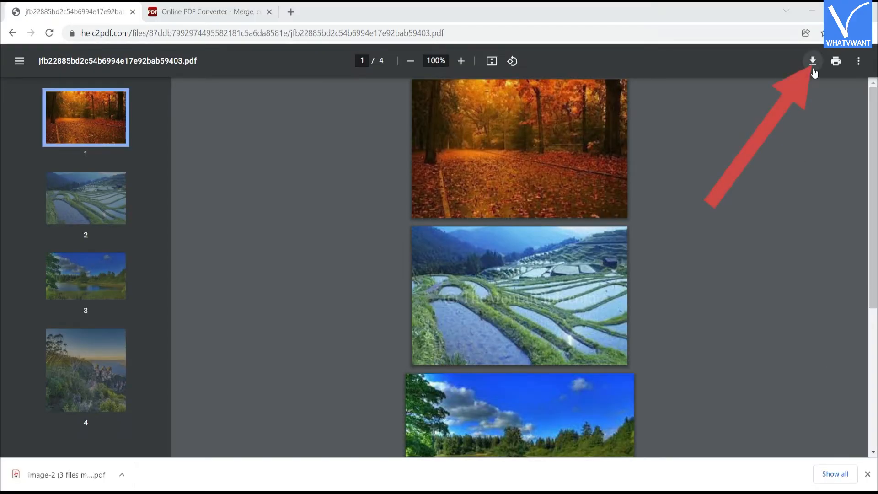
{"action": "mouse_move", "coordinate": [812, 61]}
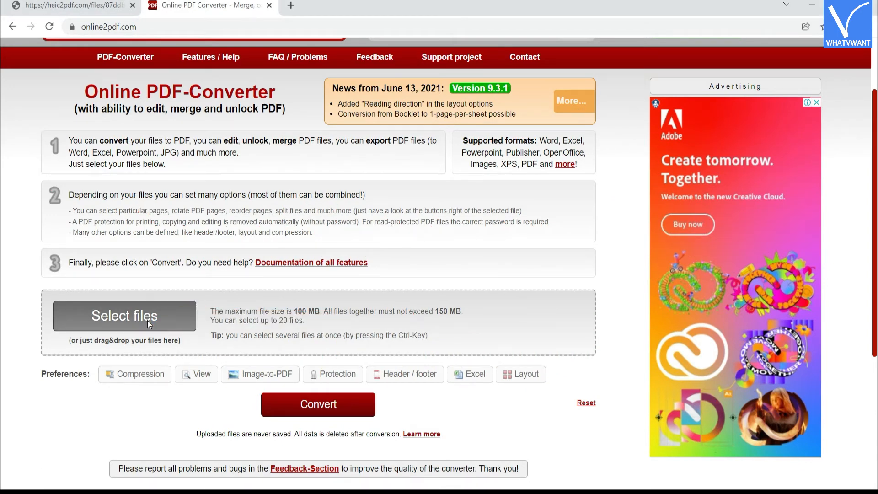
Upload image-2, image-3 and image-4 HEIC files and convert them as one merged PDF on Online2PDF
{"action": "left_click", "coordinate": [124, 316]}
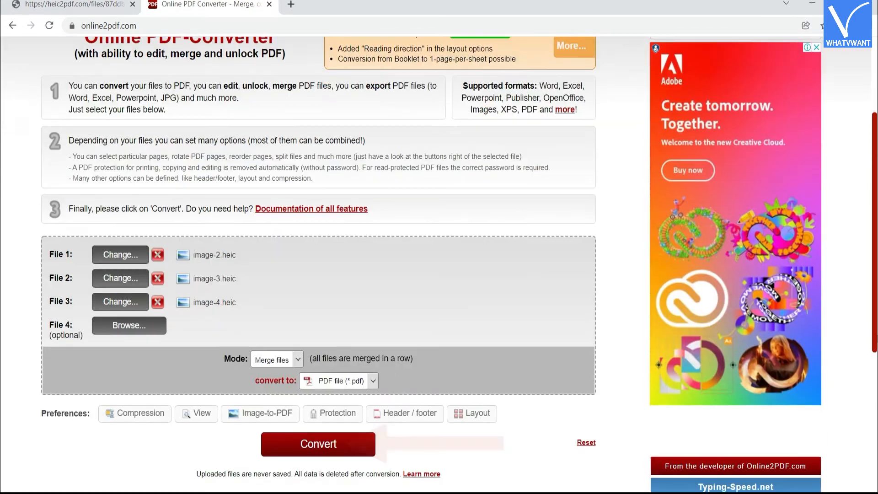
{"action": "left_click", "coordinate": [317, 444]}
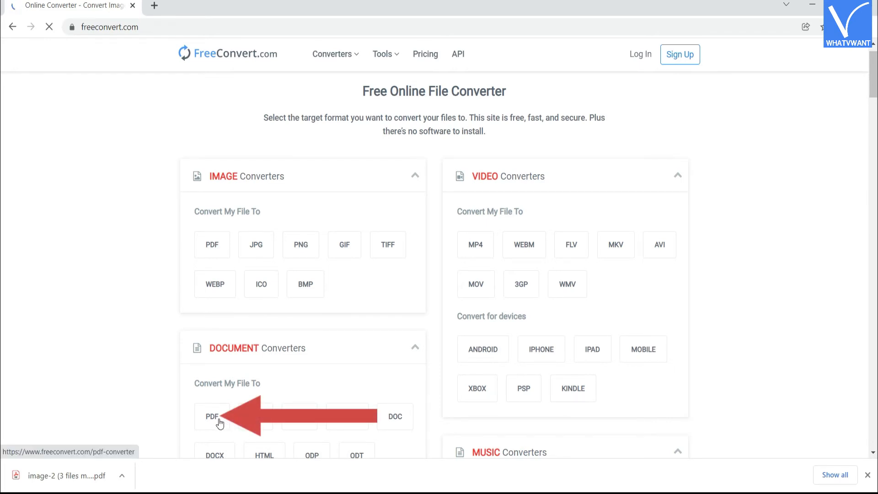
Go to the PDF converter under Document Converters on freeconvert.com
{"action": "left_click", "coordinate": [211, 417]}
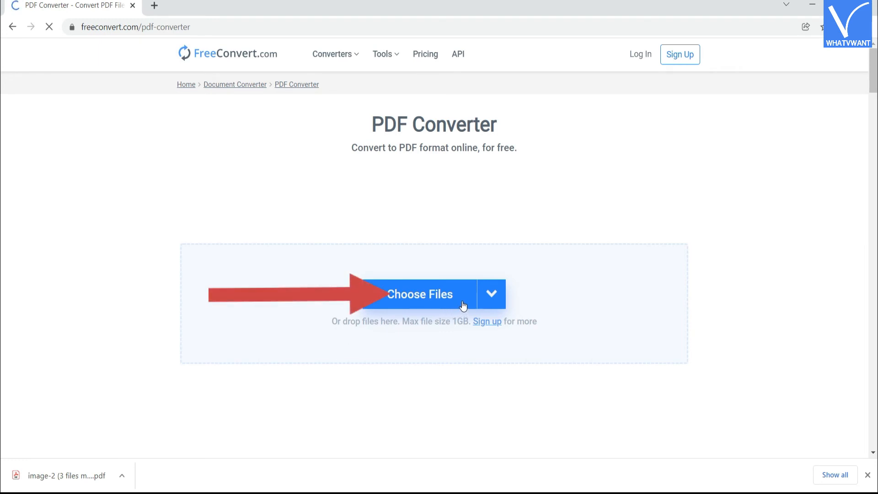
Upload image-2, image-3 and image-4 HEIC files and convert them into converted.pdf
{"action": "left_click", "coordinate": [490, 293]}
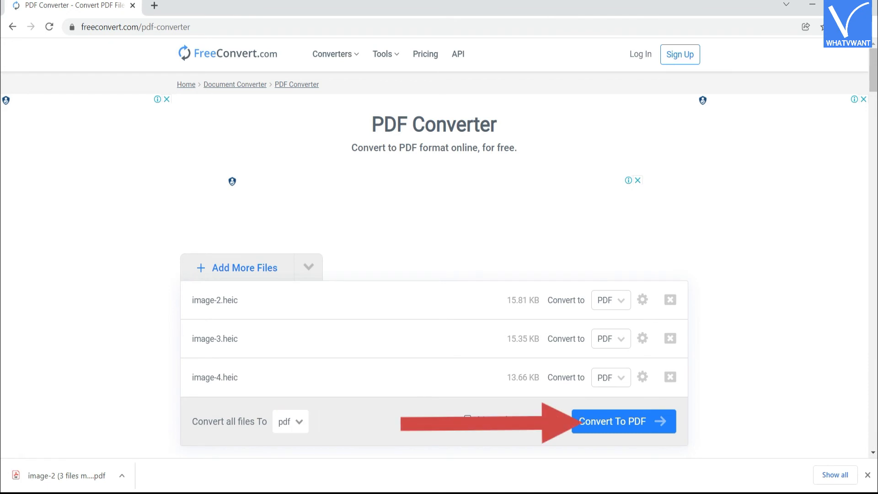
{"action": "left_click", "coordinate": [622, 421]}
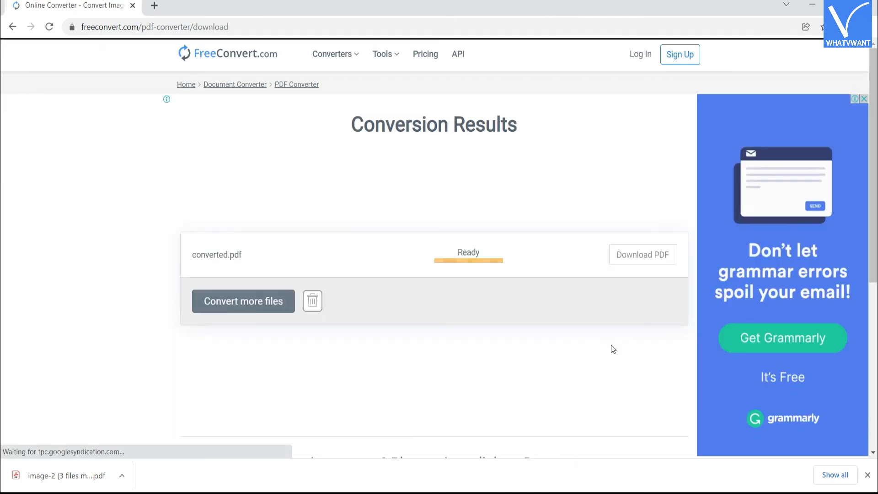